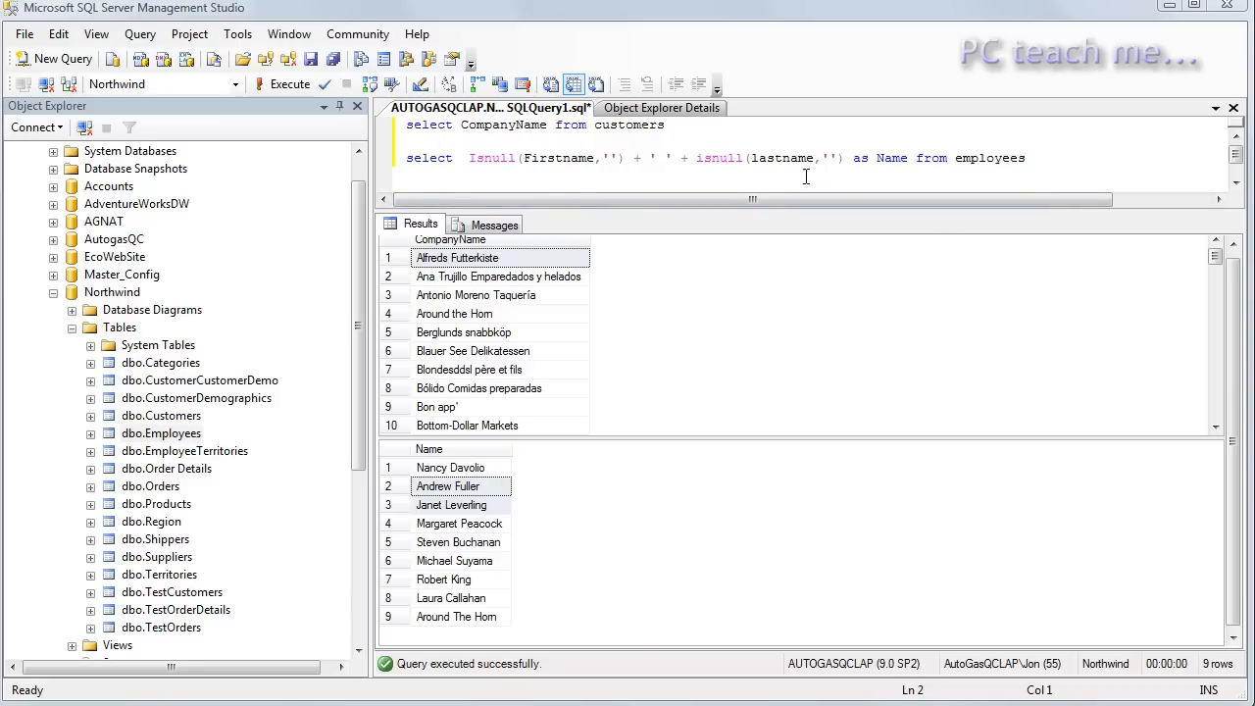
mouse_move(734, 349)
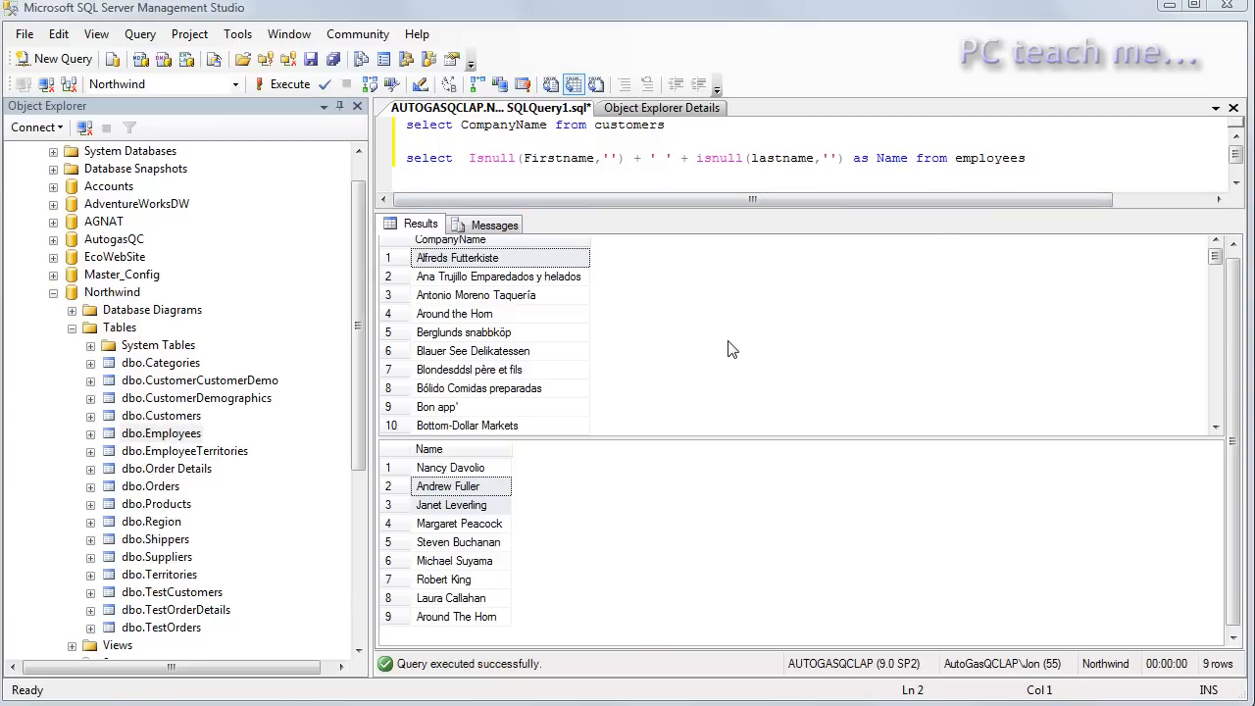
mouse_move(649, 161)
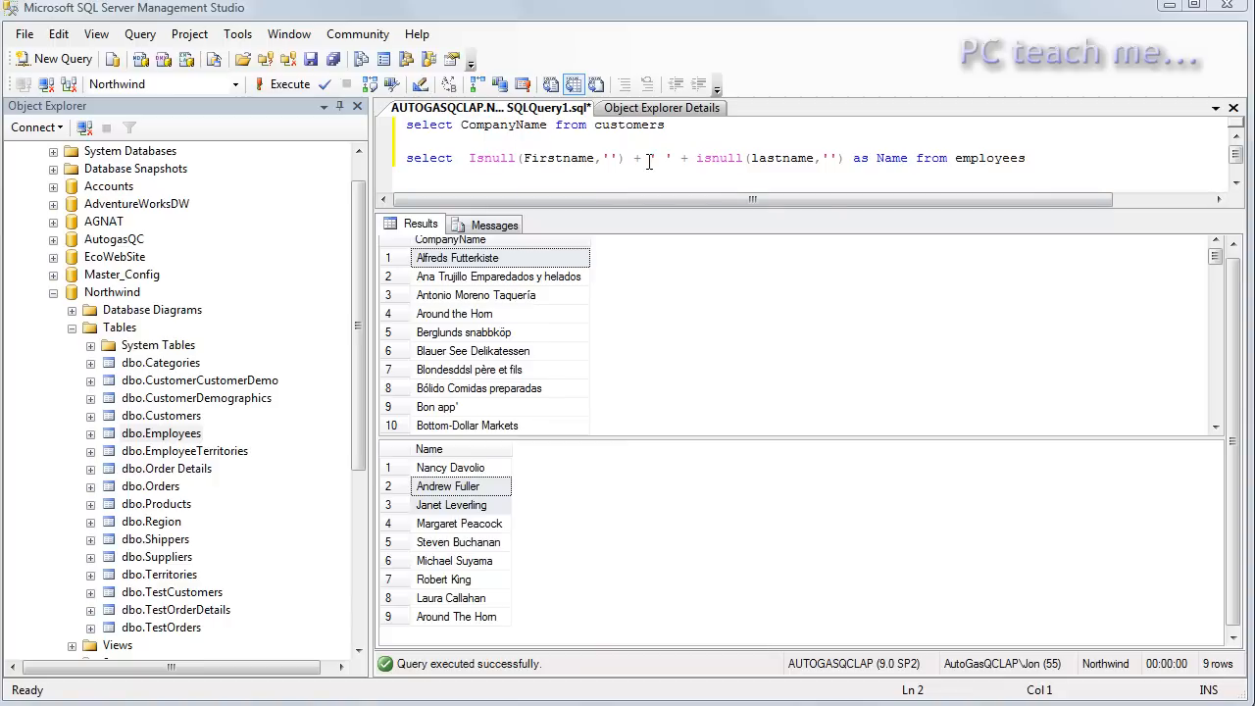
mouse_move(526, 359)
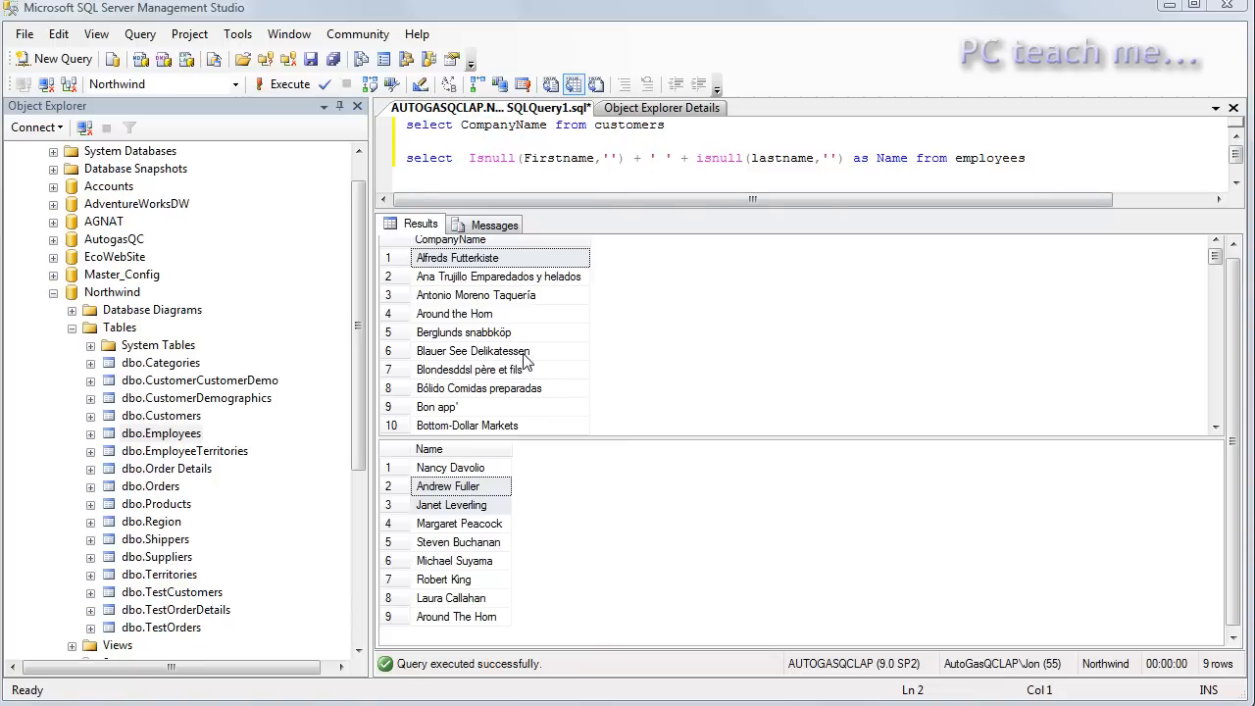
mouse_move(469, 334)
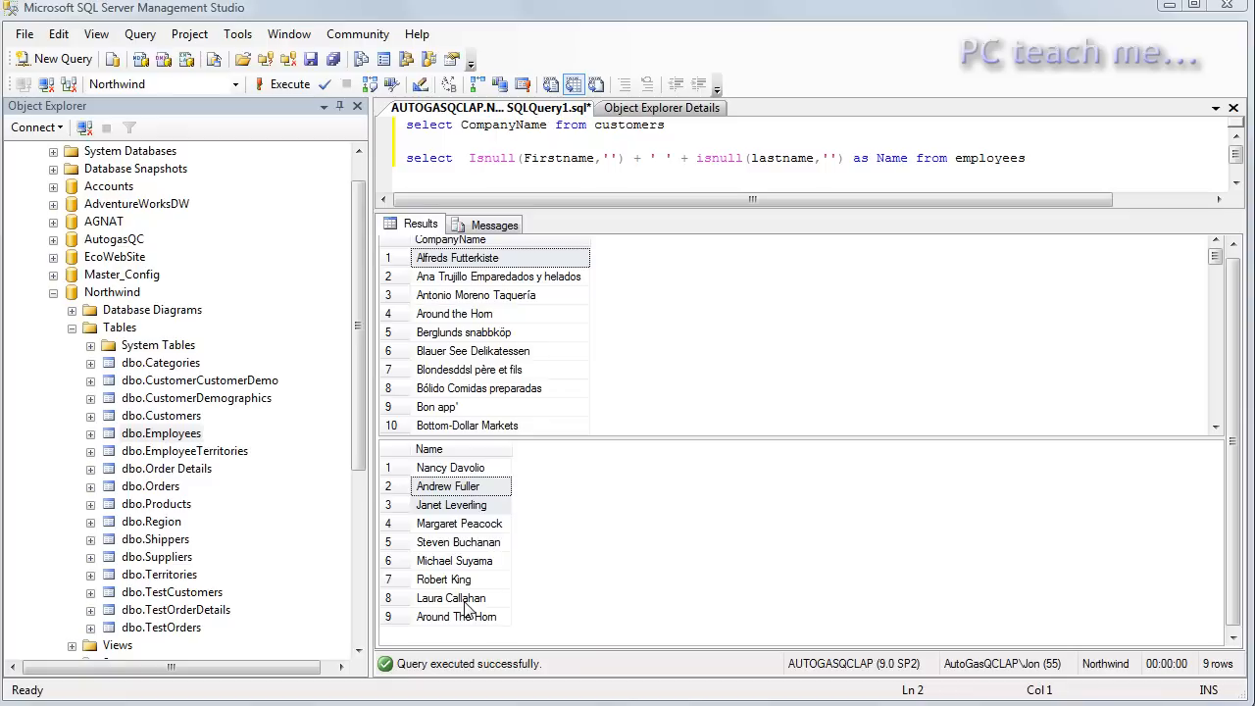
mouse_move(714, 236)
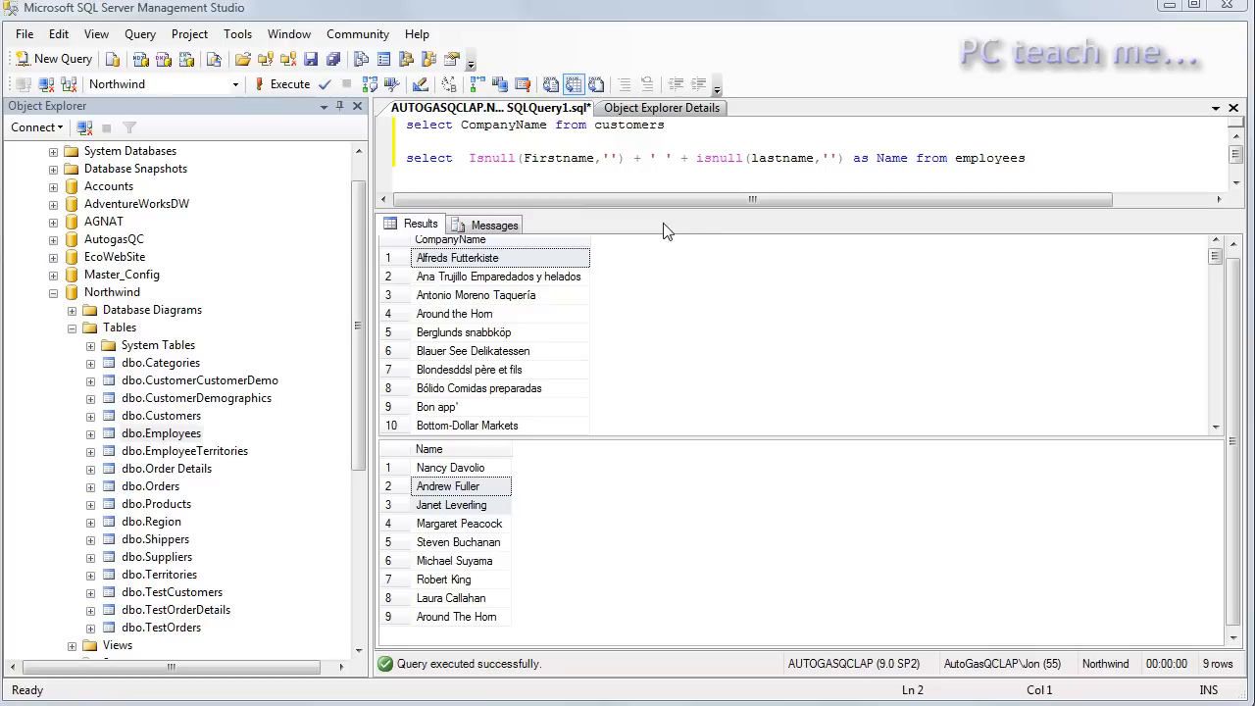
mouse_move(518, 276)
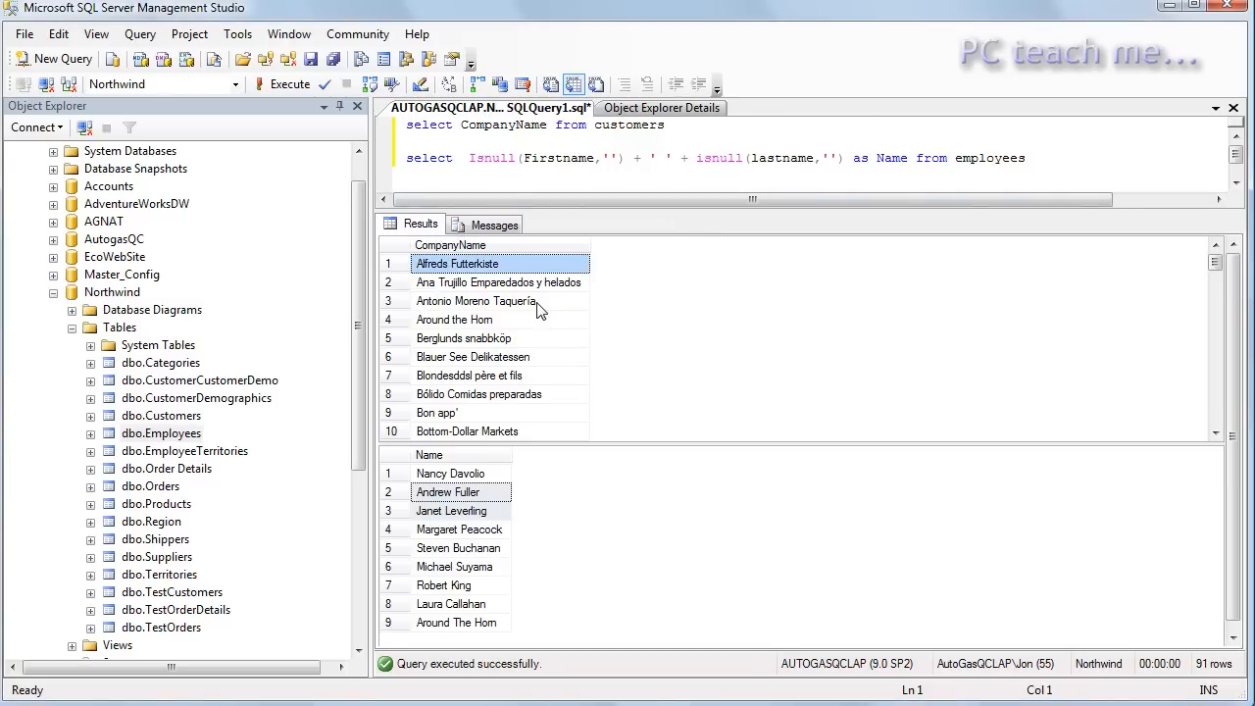
mouse_move(439, 492)
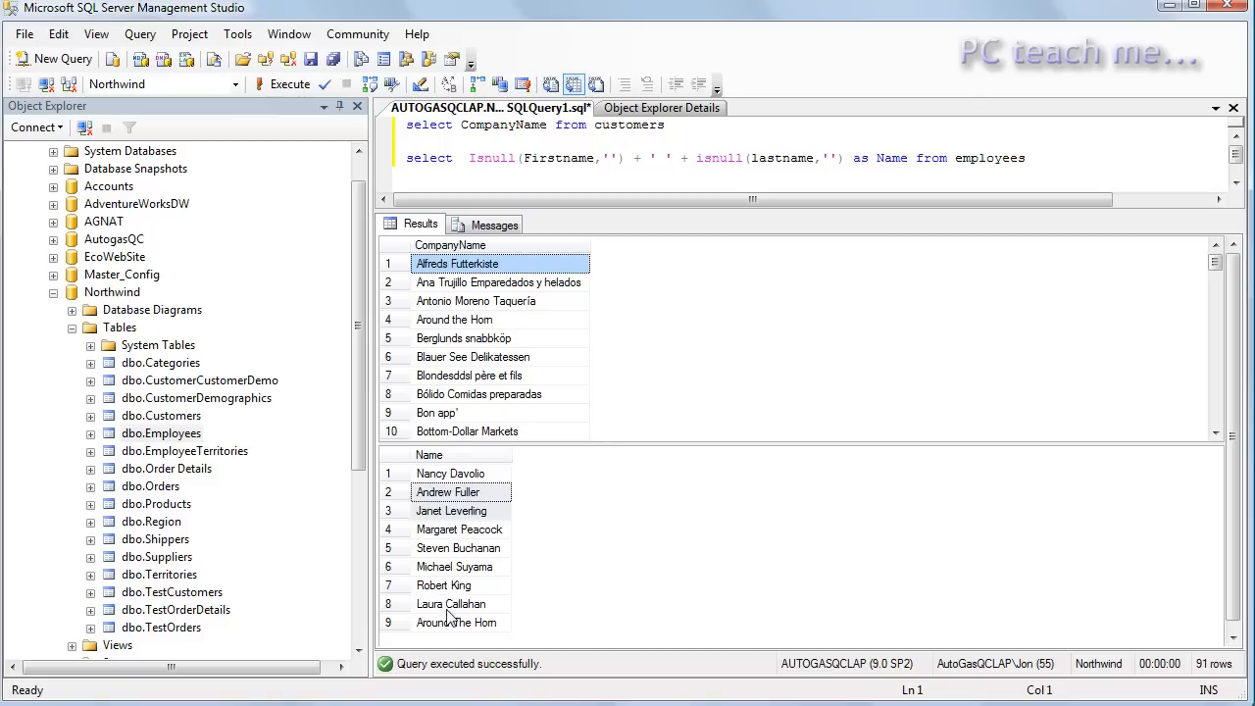
- Review the separate company-name results, selecting the first company, Alfreds Futterkiste
click(498, 282)
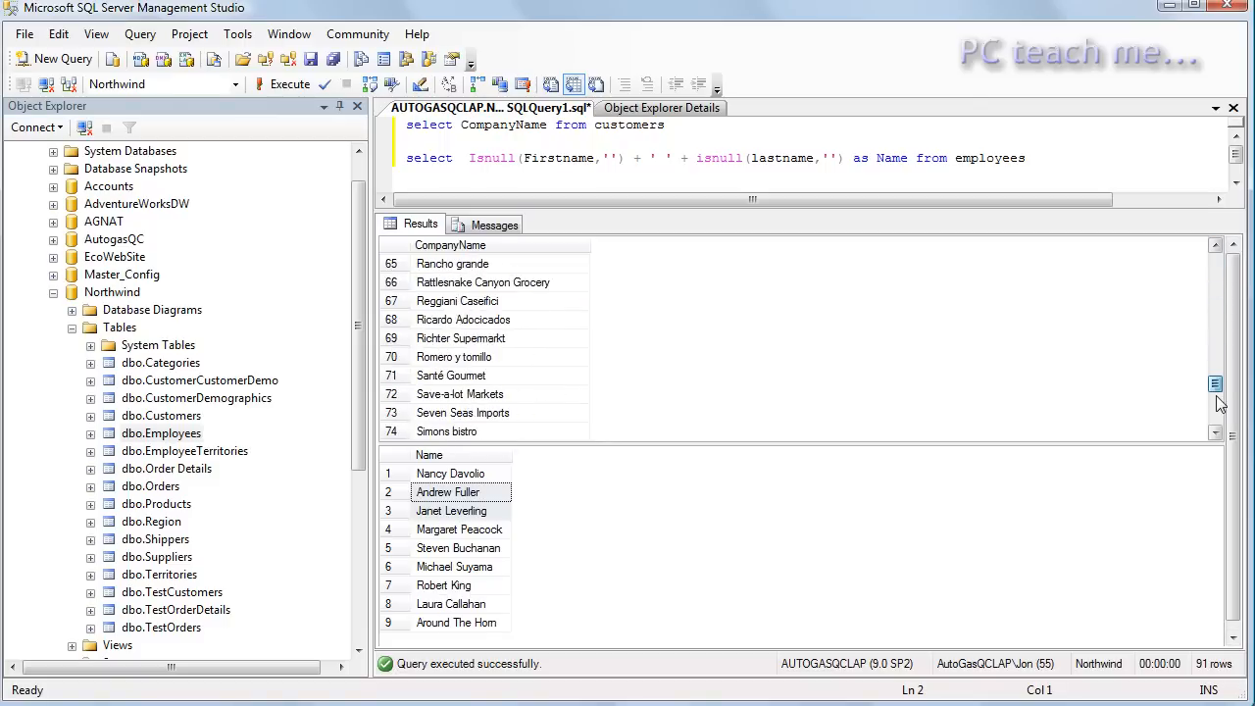
scroll(down, 3)
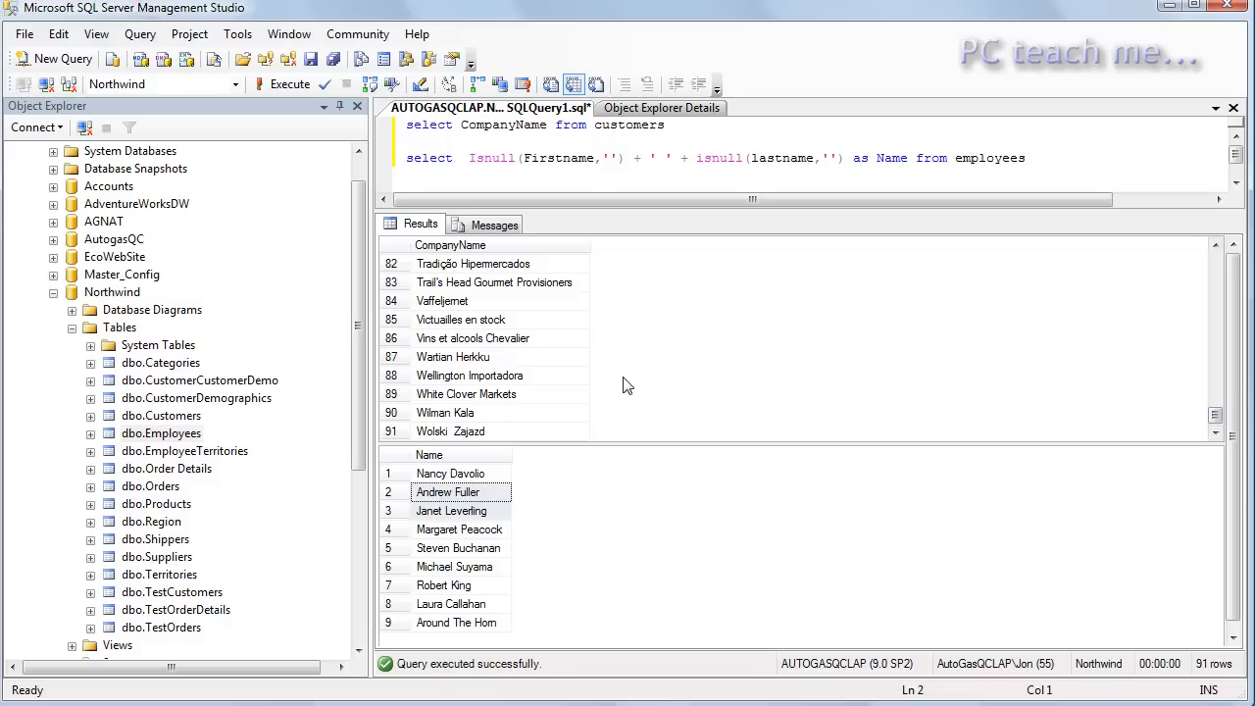
mouse_move(1204, 663)
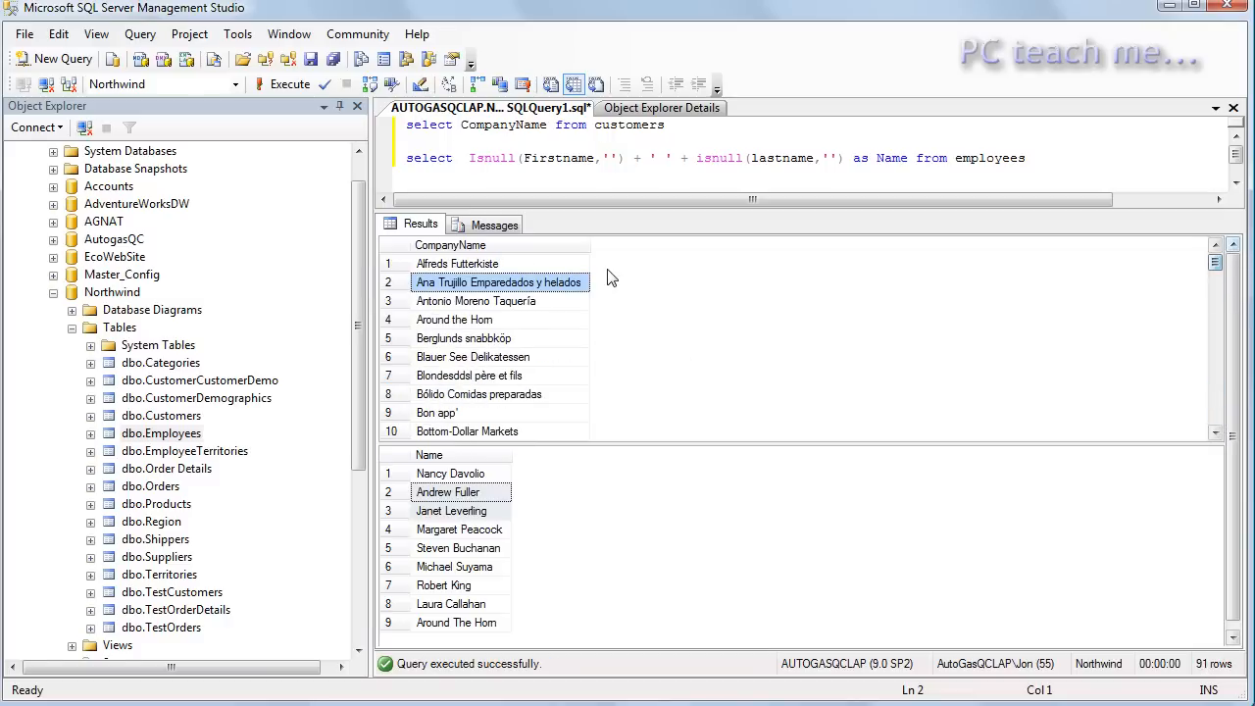
click(459, 263)
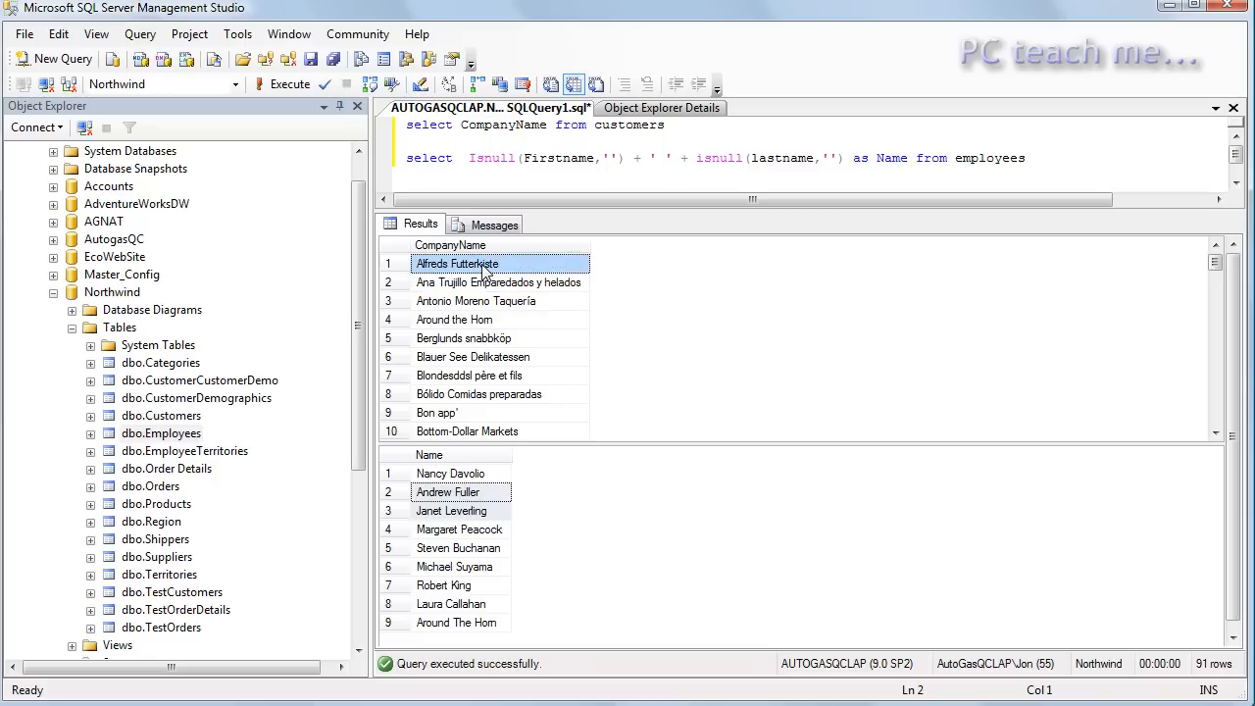
click(451, 467)
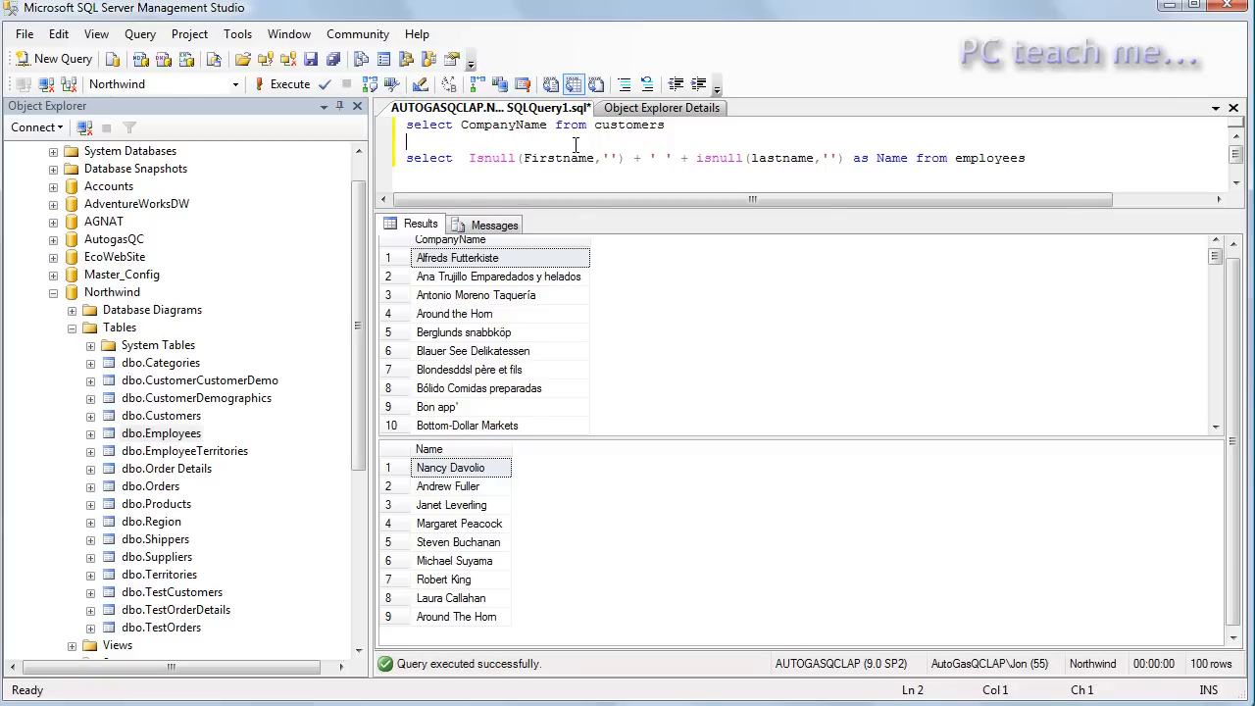
- Join the two SELECTs with UNION and run it, producing 99 distinct alphabetized rows
text(union)
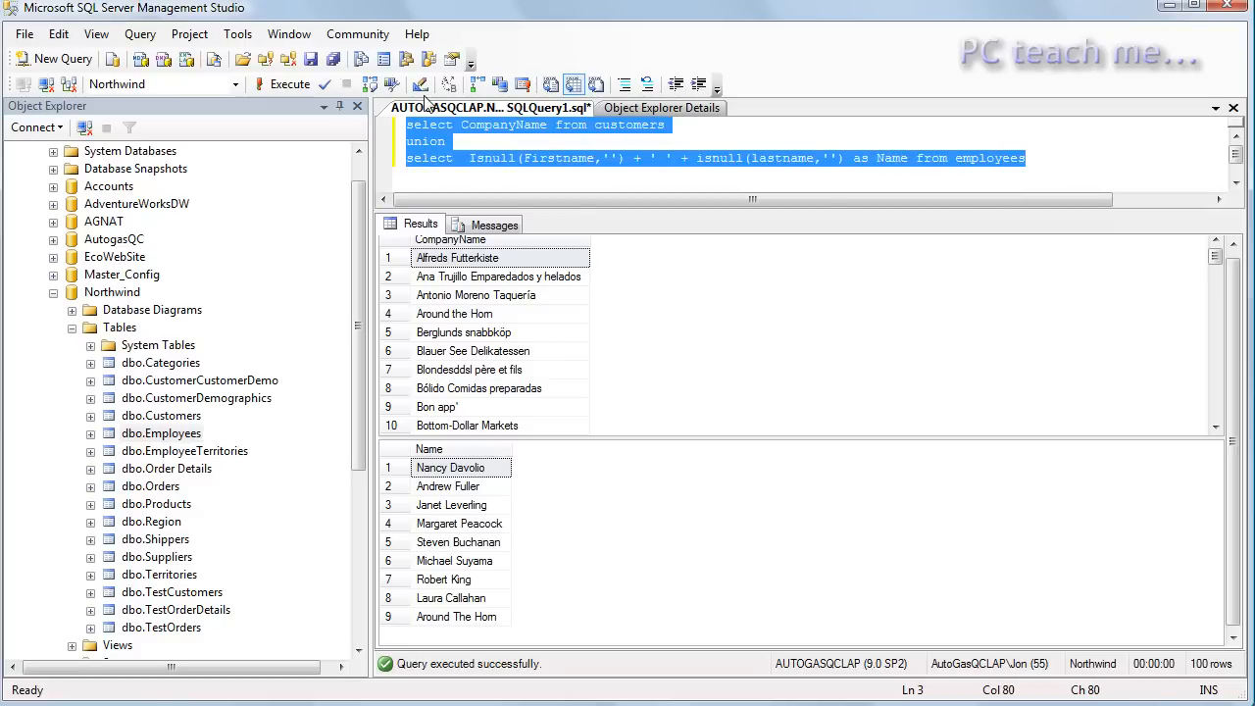
click(267, 84)
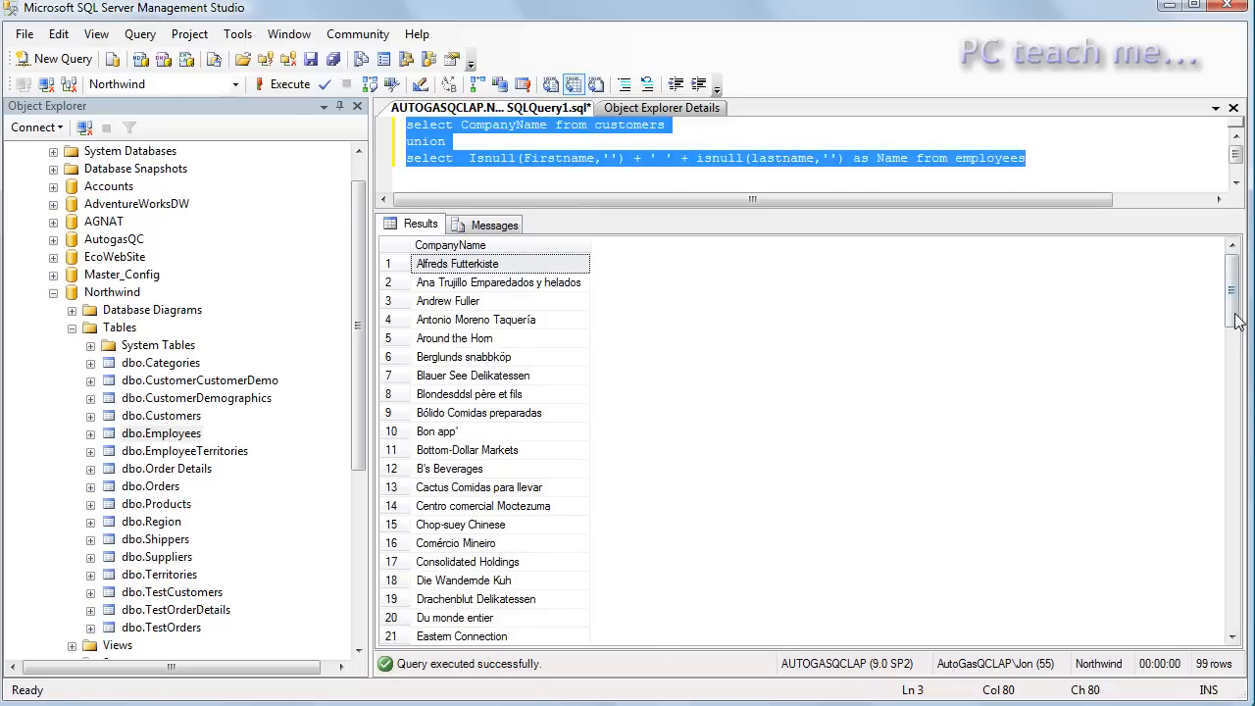
scroll(down, 3)
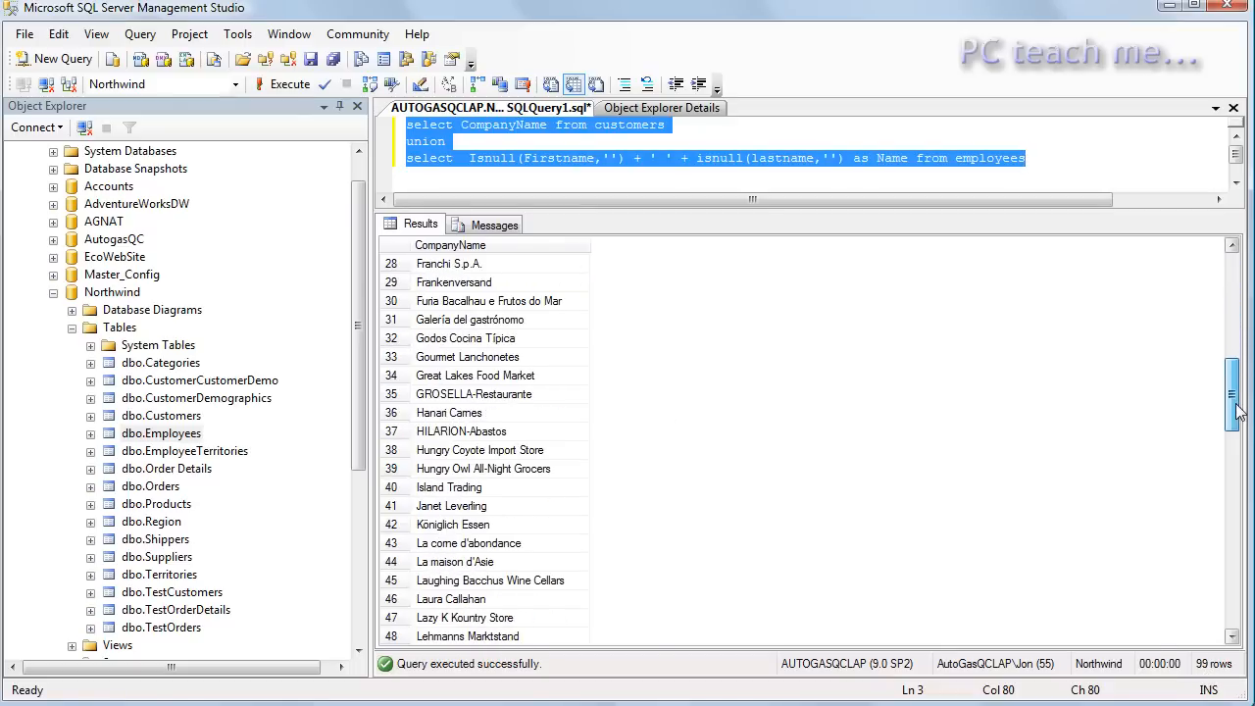
scroll(down, 3)
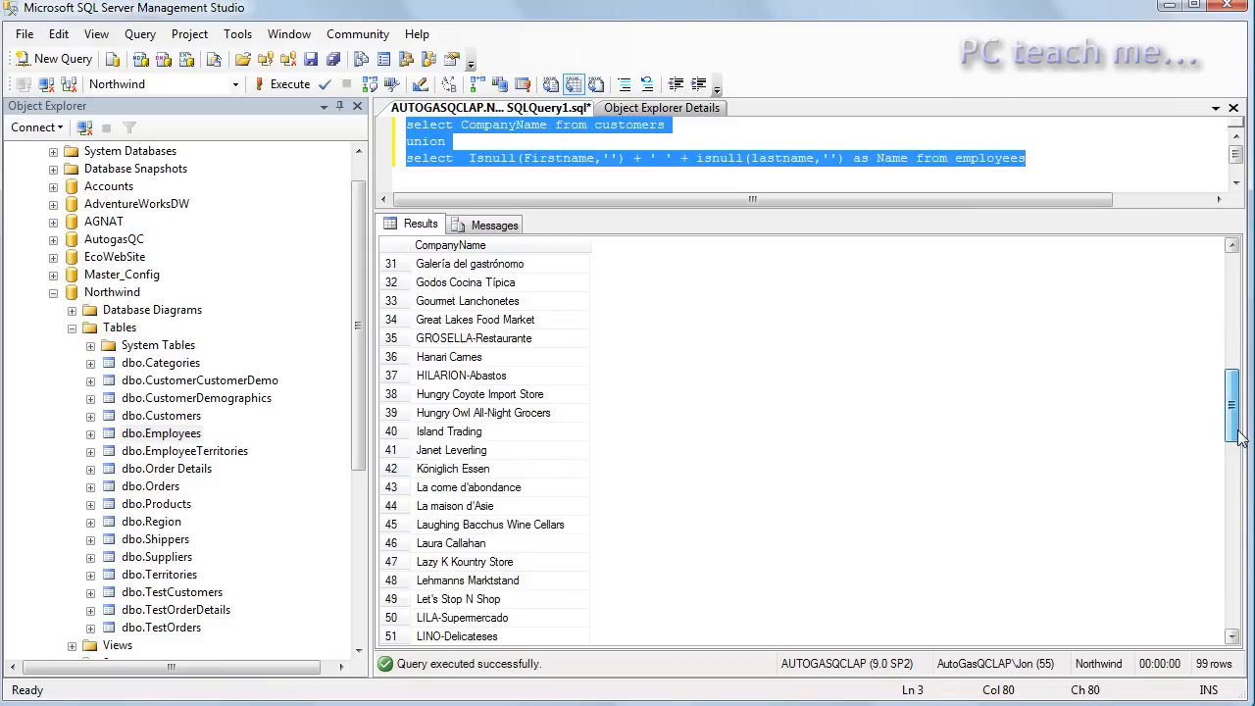
scroll(down, 3)
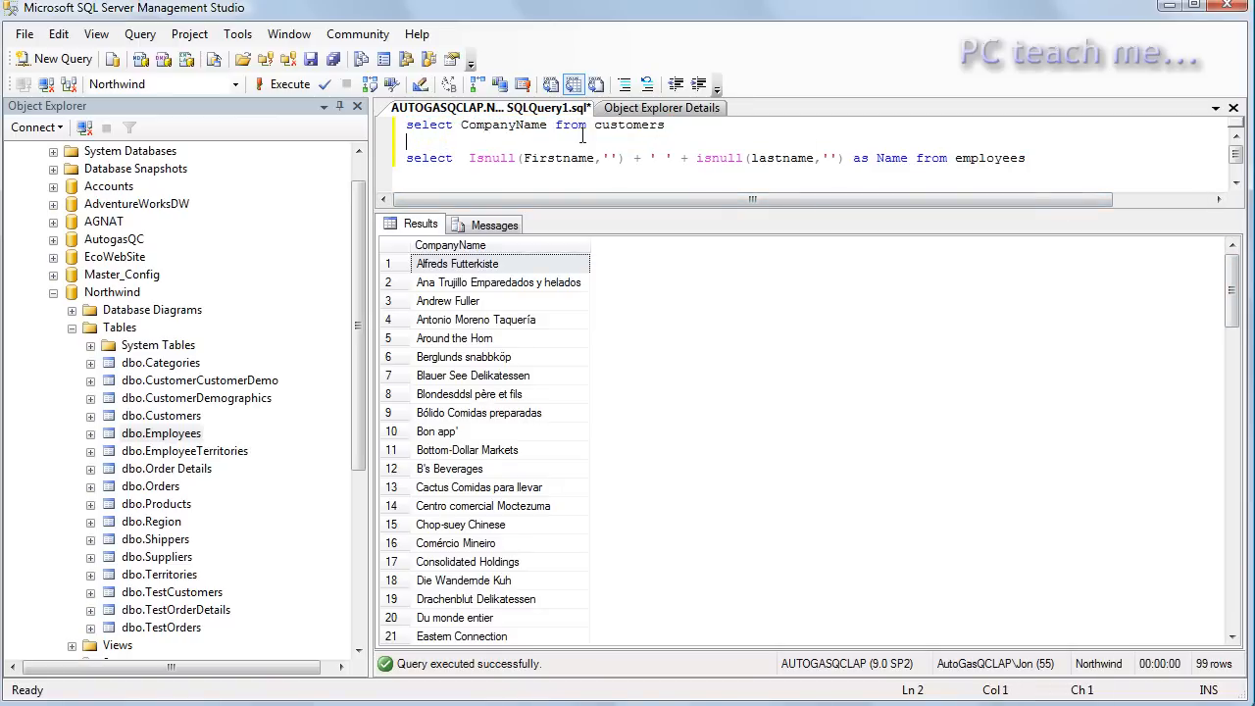
- Run without UNION to get two result sets, finding Around the Horn in both lists
click(282, 85)
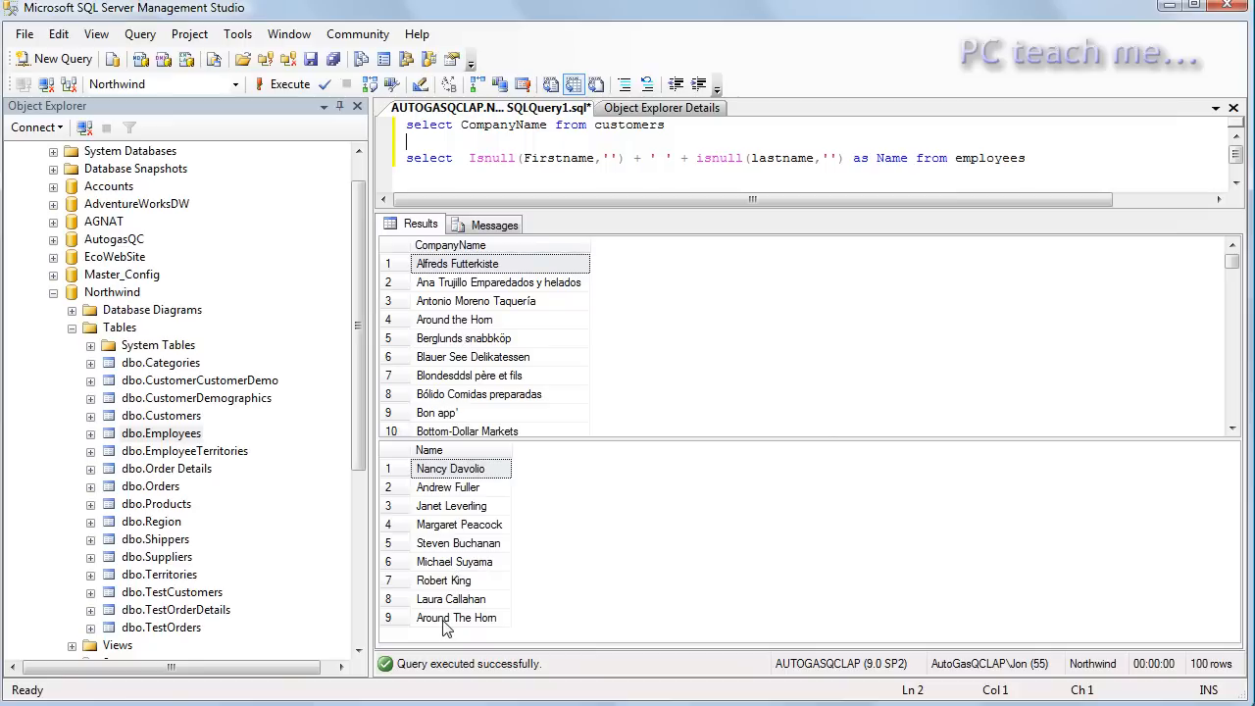
click(461, 618)
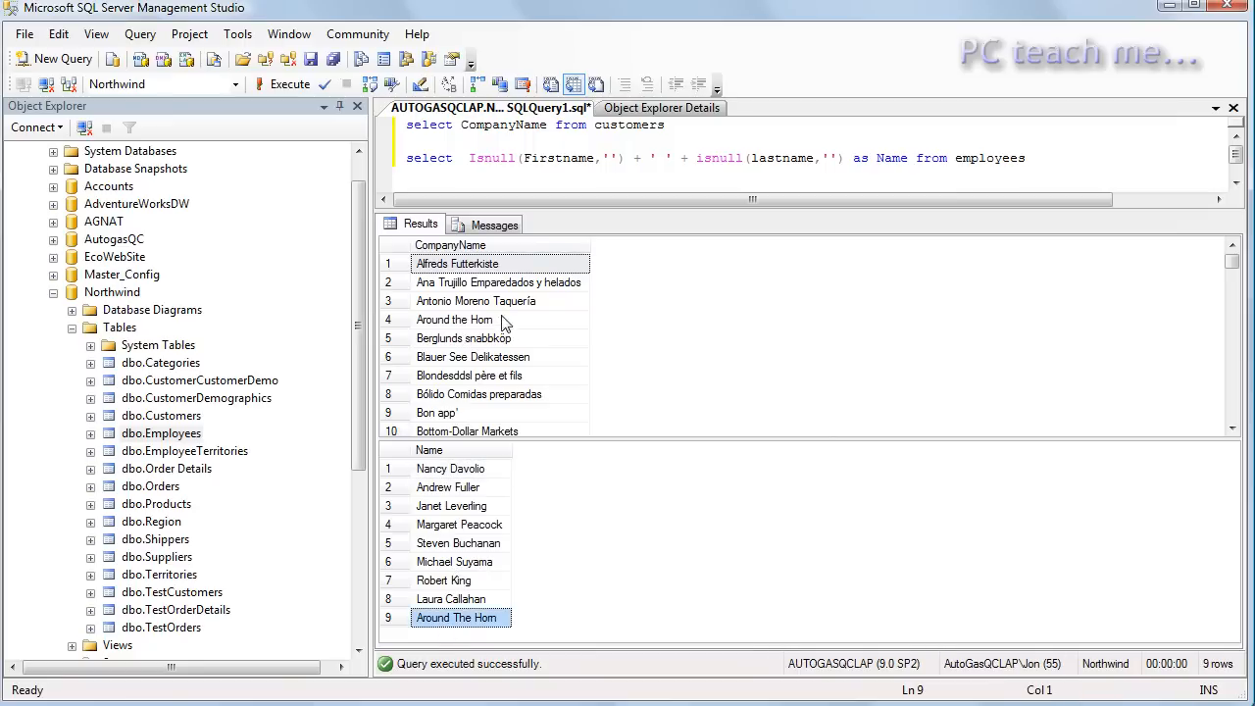
click(455, 320)
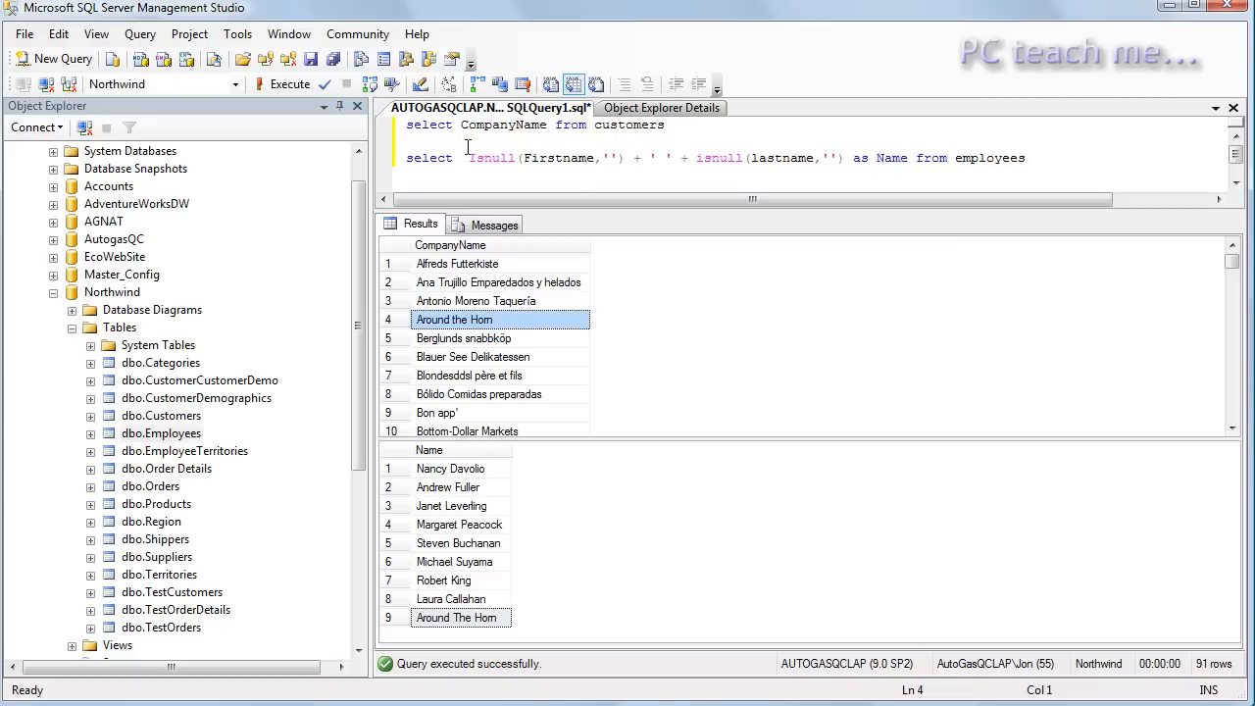
- Join the SELECTs with UNION ALL and run it, returning 100 rows with Around the Horn twice
text(union all)
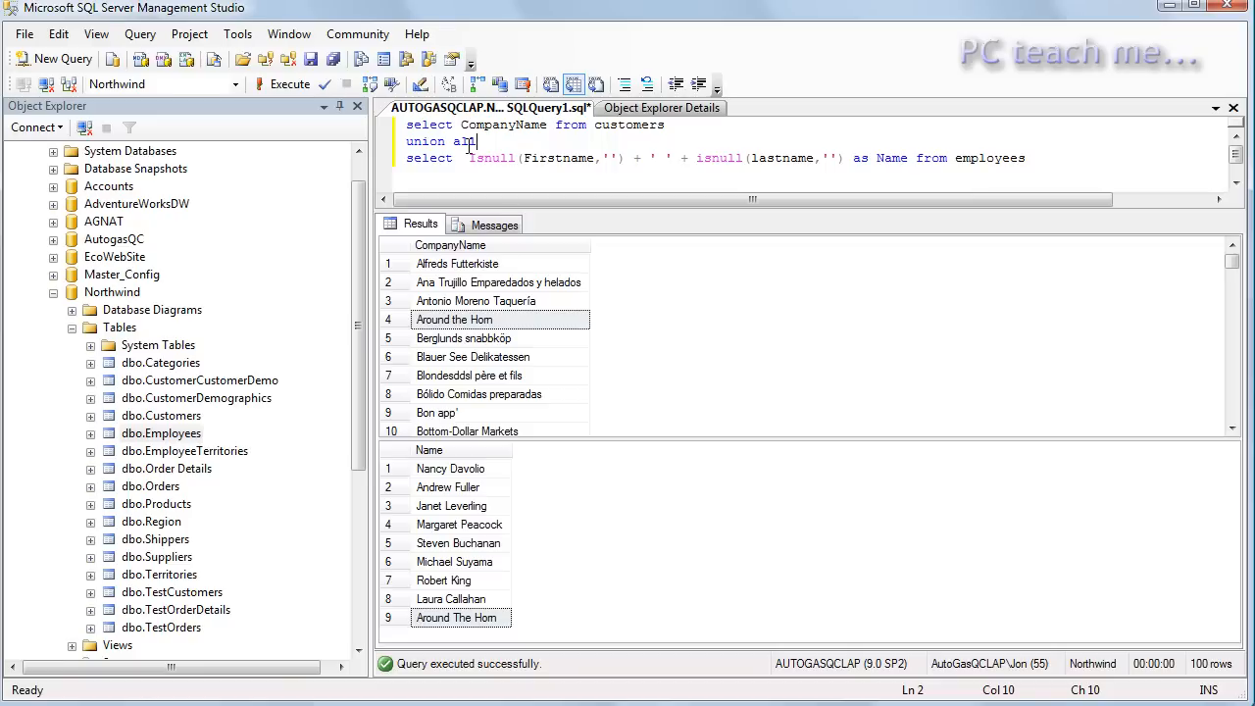
click(290, 84)
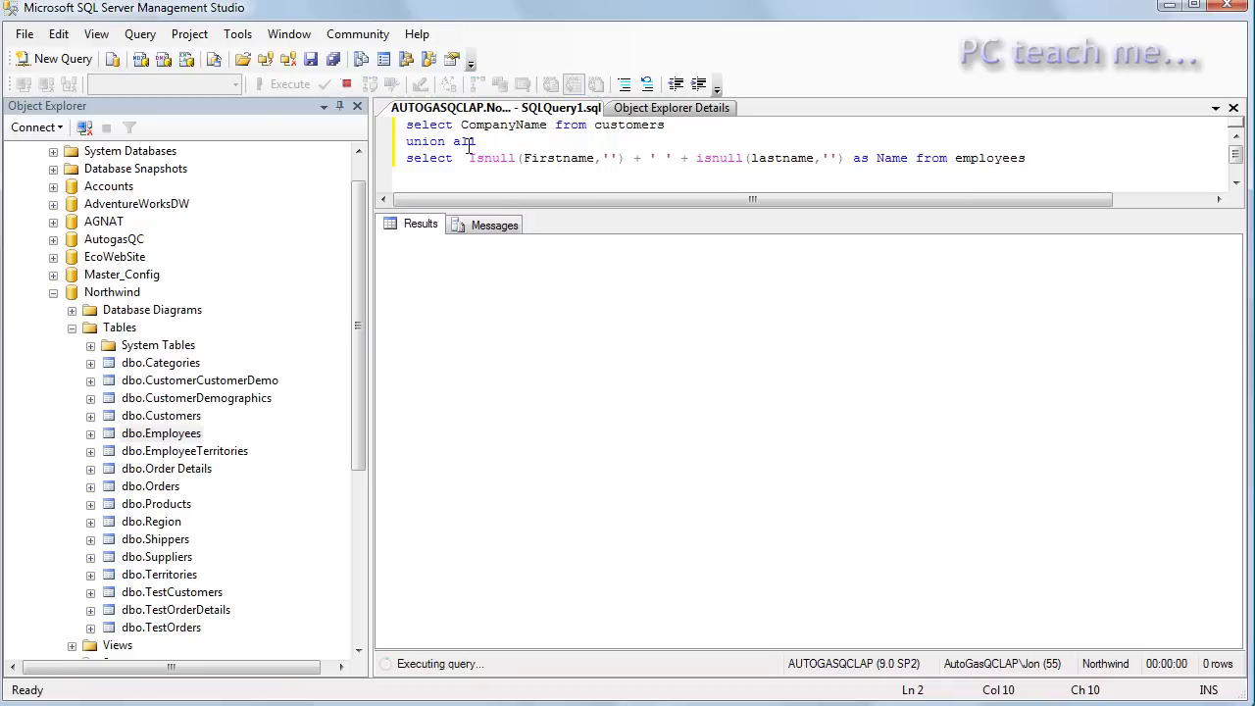
click(290, 82)
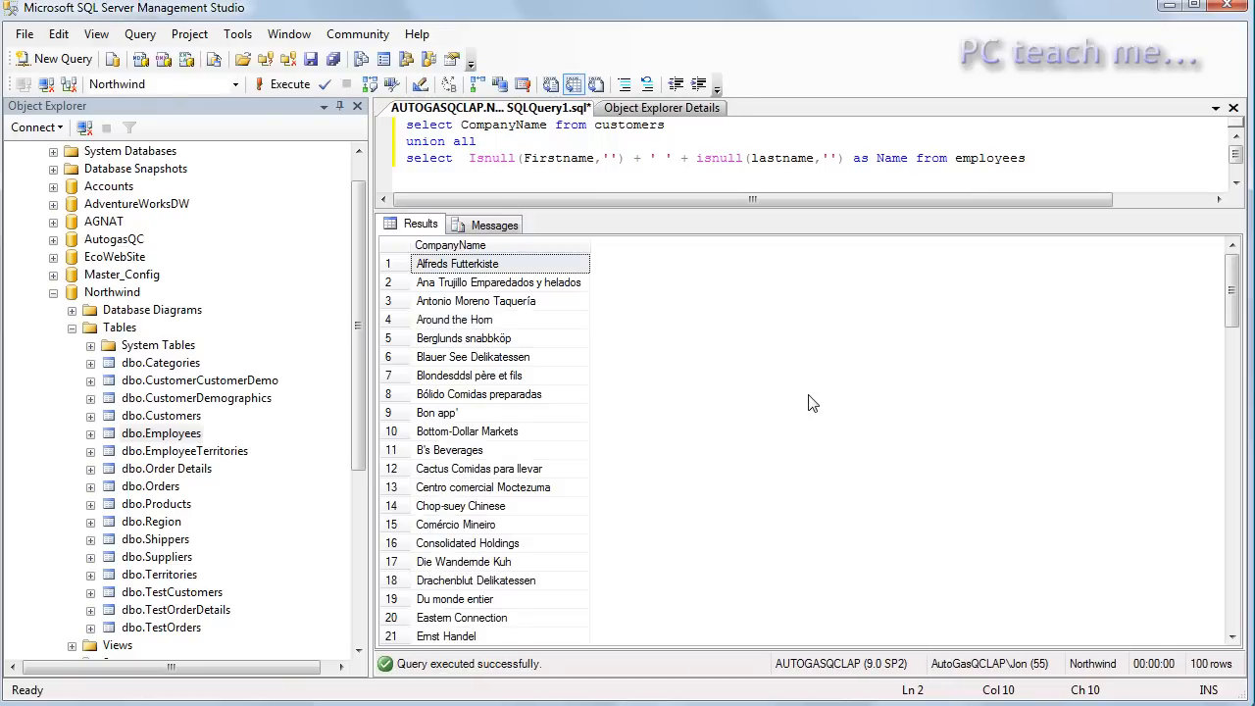
mouse_move(1204, 676)
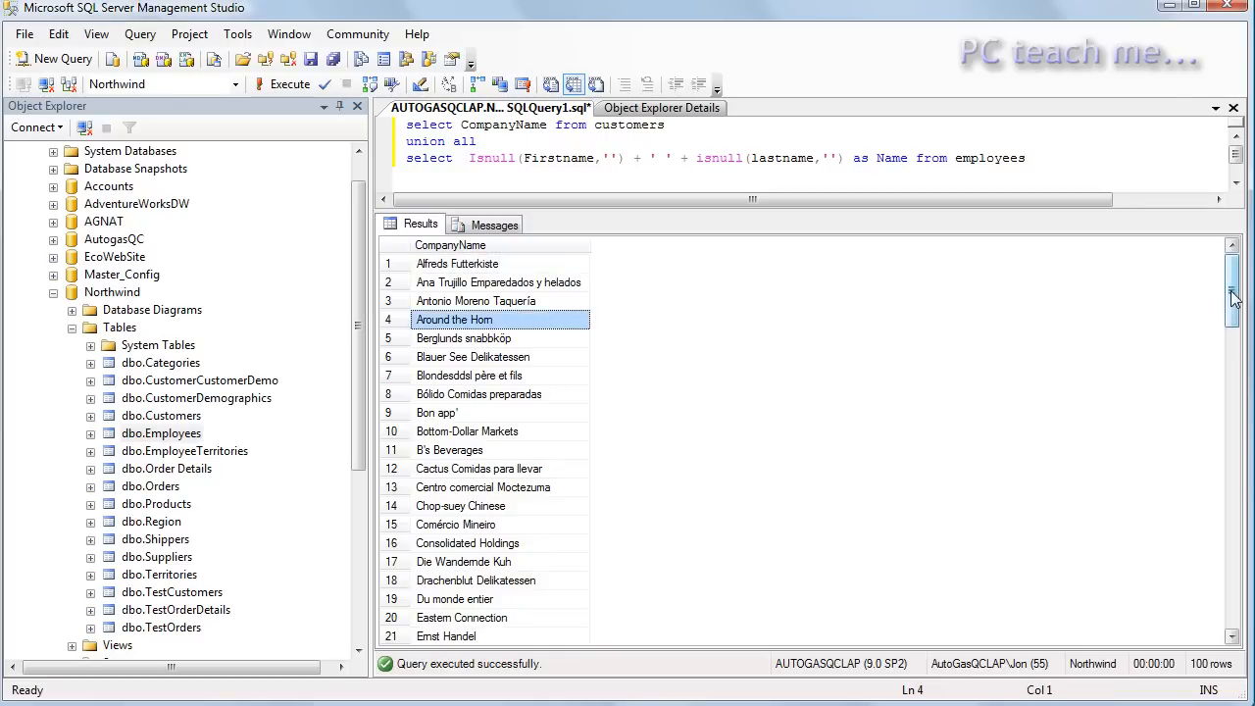
drag(1234, 298, 1233, 569)
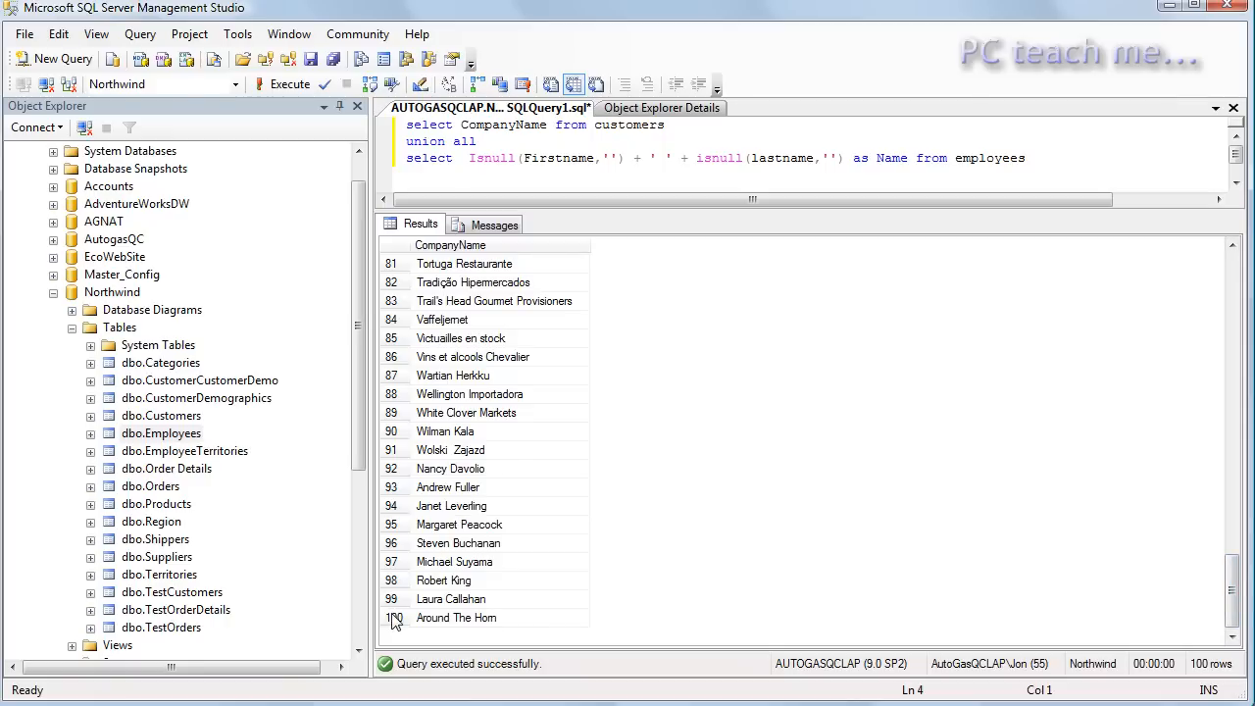
click(459, 618)
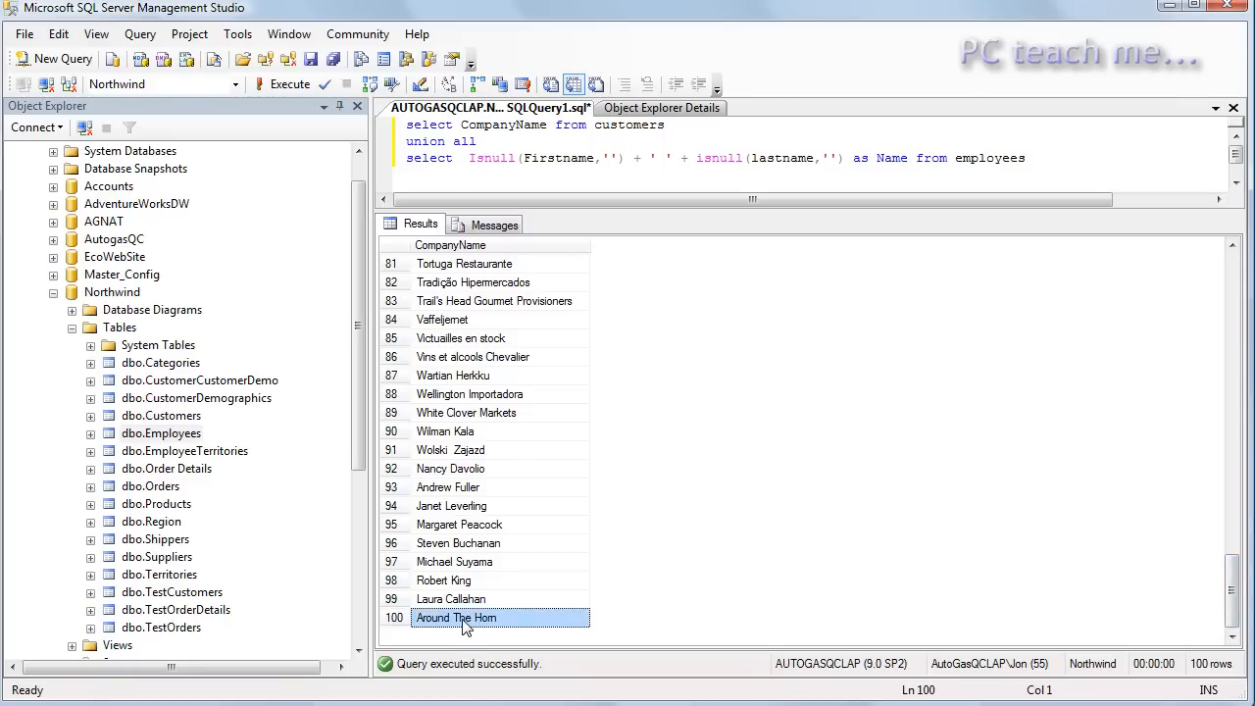